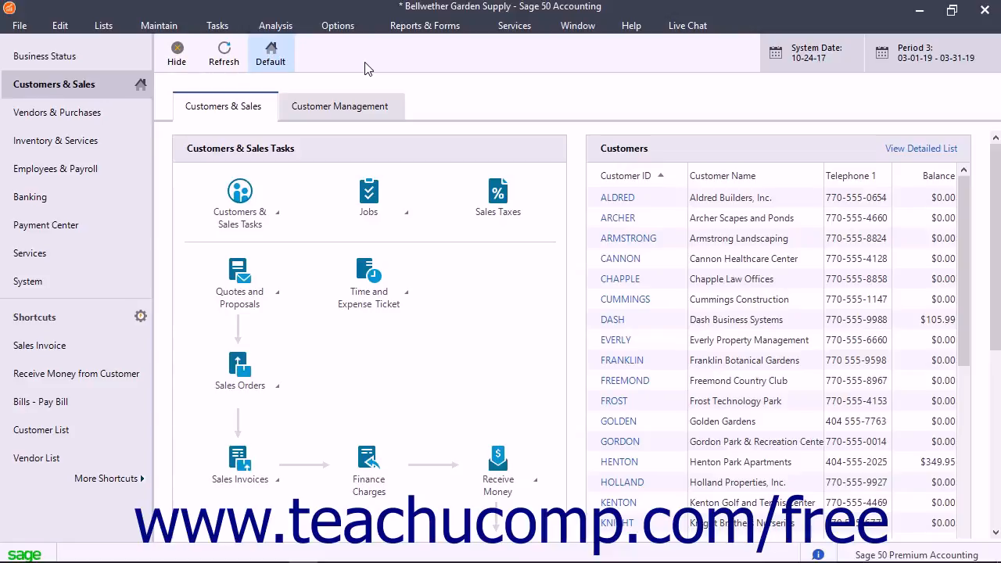
# - Reach Email Setup for Bellwether Garden Supply through the Maintain menu
pyautogui.click(160, 25)
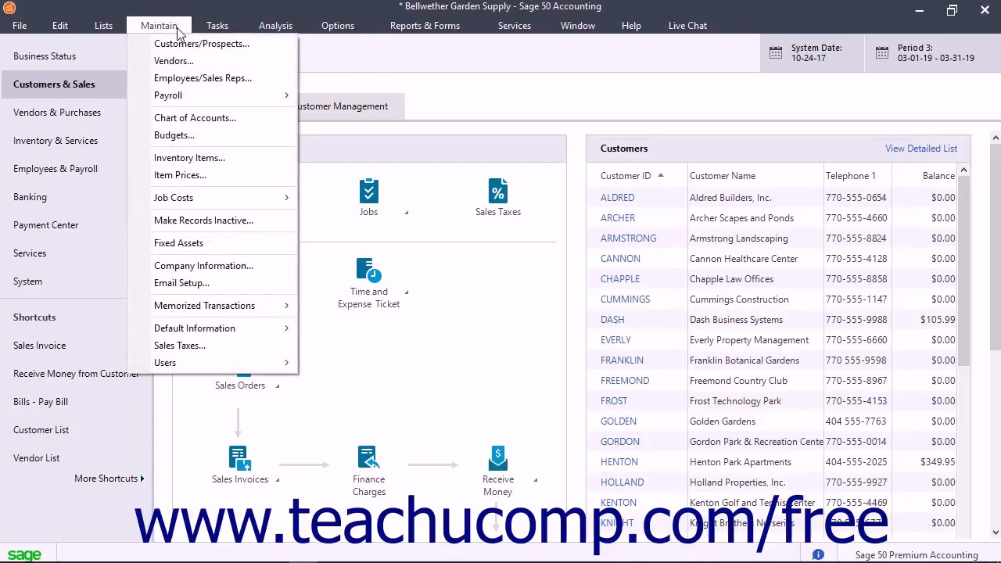
pyautogui.moveTo(181, 283)
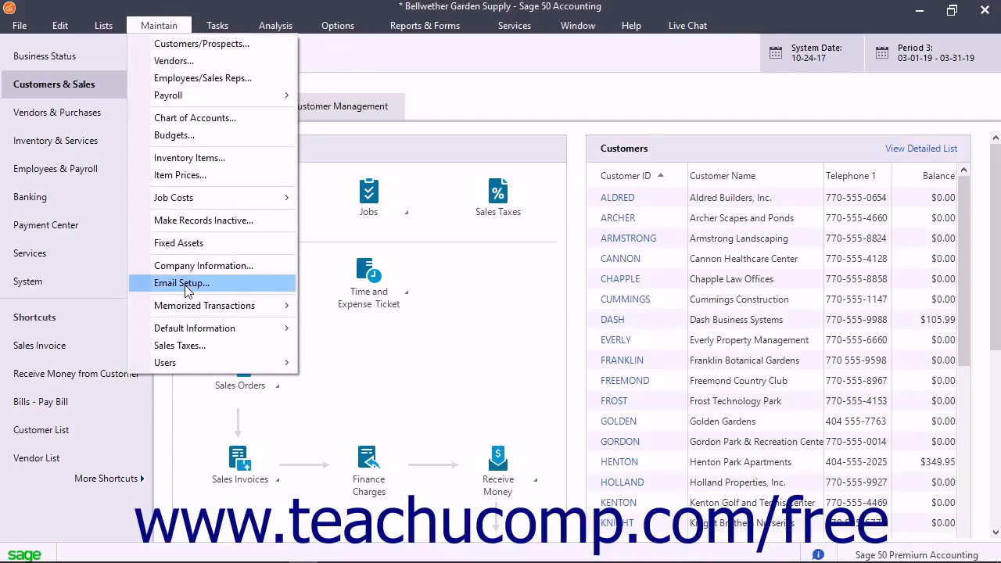
pyautogui.click(182, 282)
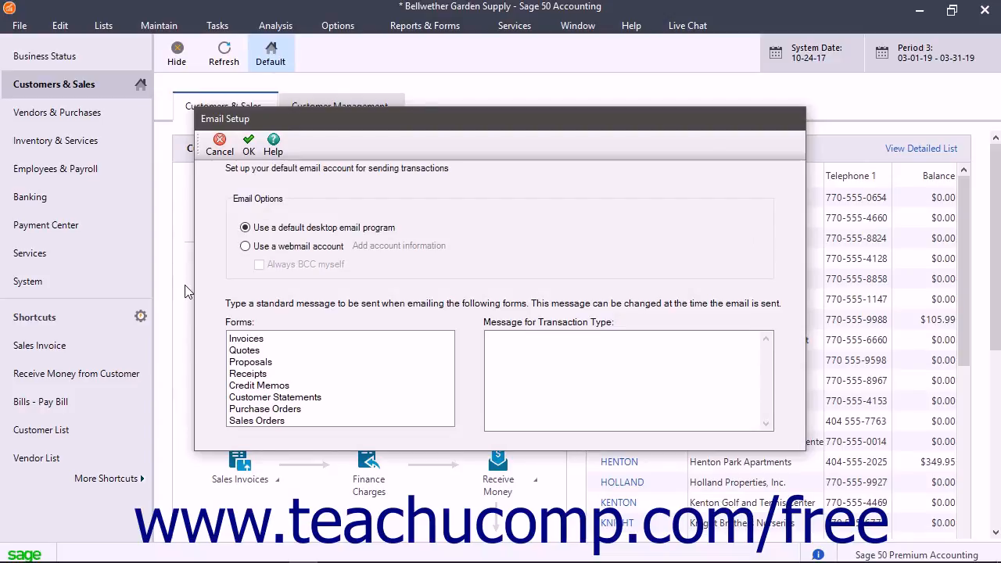
pyautogui.moveTo(222, 275)
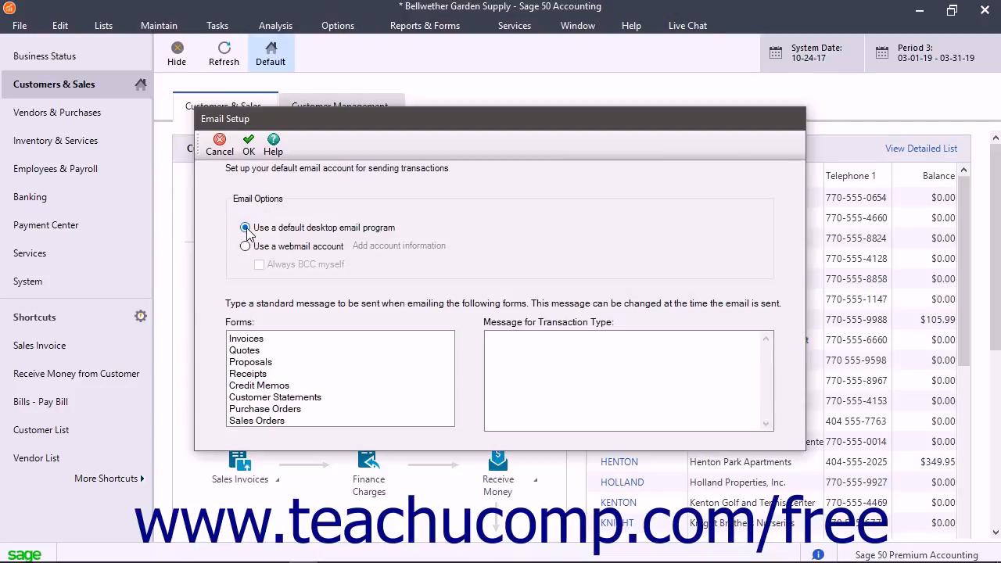
# - Switch email to a webmail account, then cancel the Add WebMail Account dialog without adding one
pyautogui.click(245, 245)
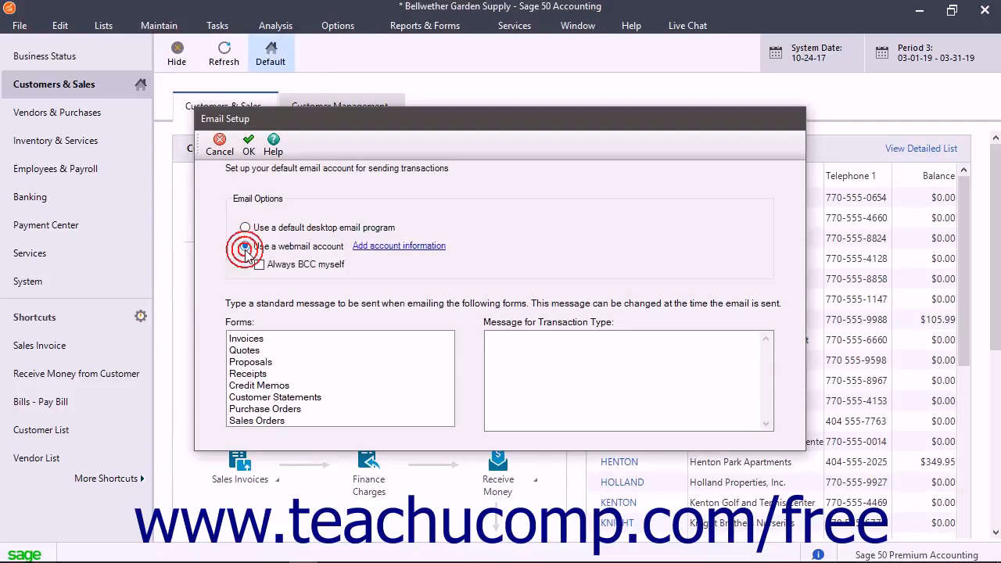
pyautogui.click(246, 245)
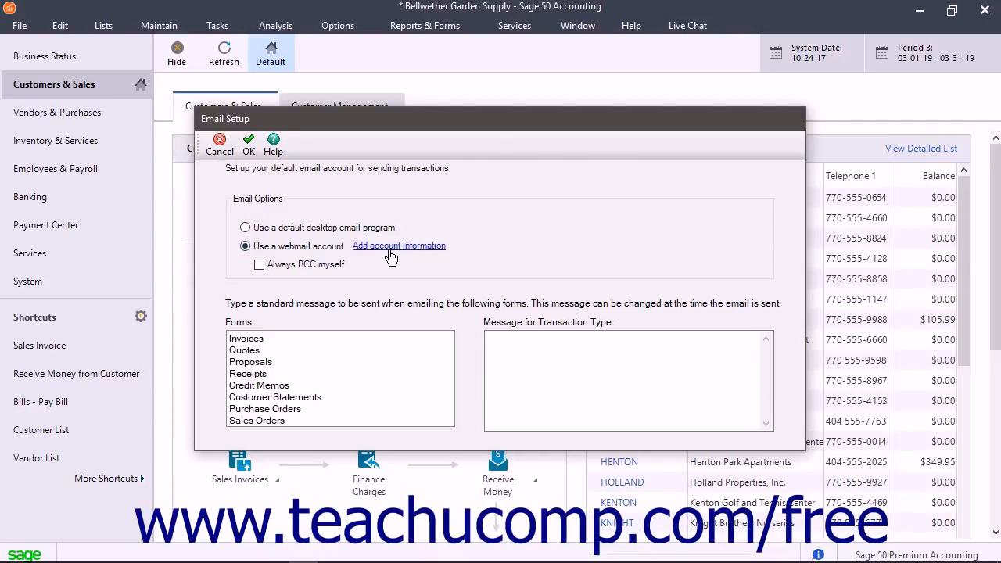
pyautogui.click(399, 245)
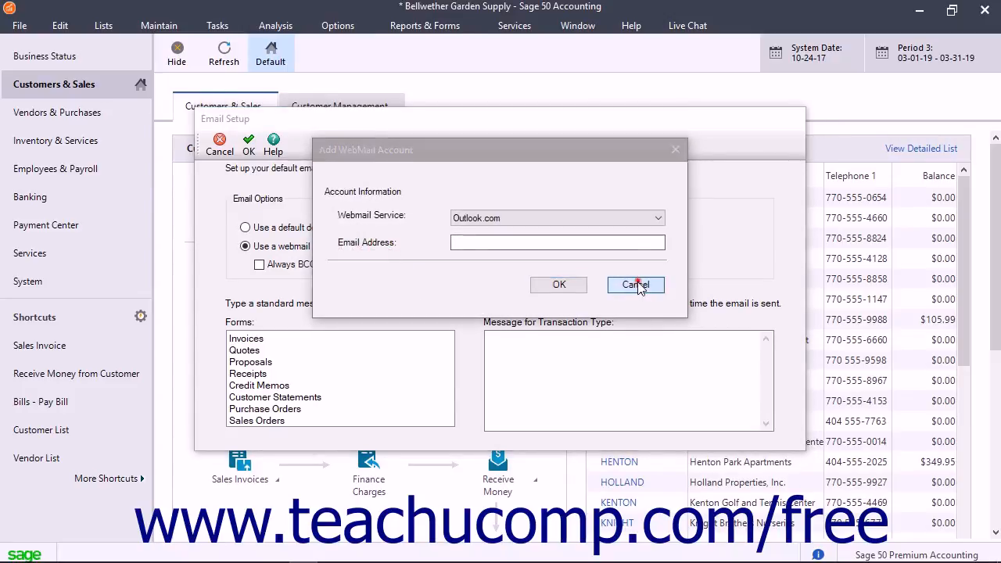
pyautogui.click(635, 285)
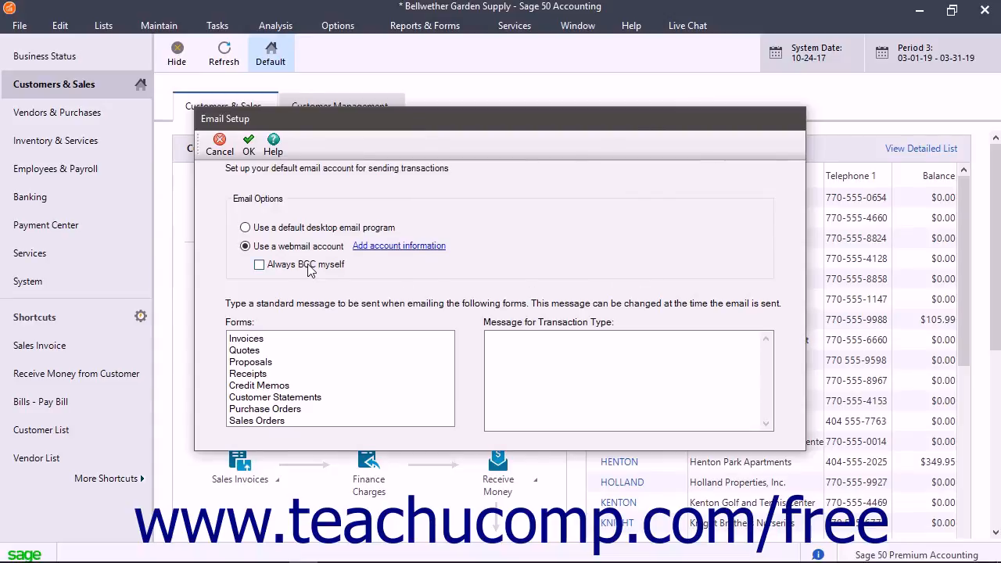
pyautogui.click(260, 264)
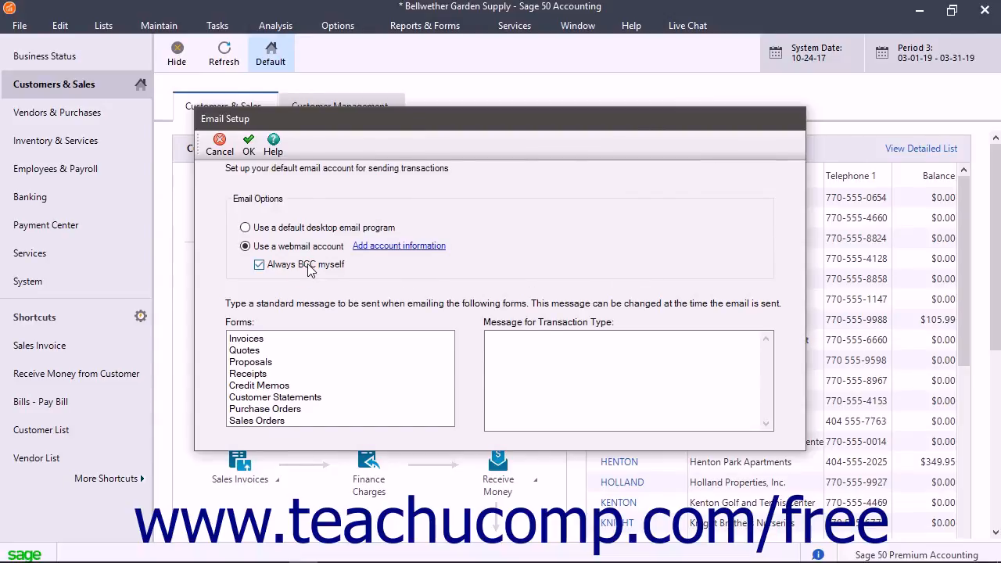
pyautogui.click(260, 264)
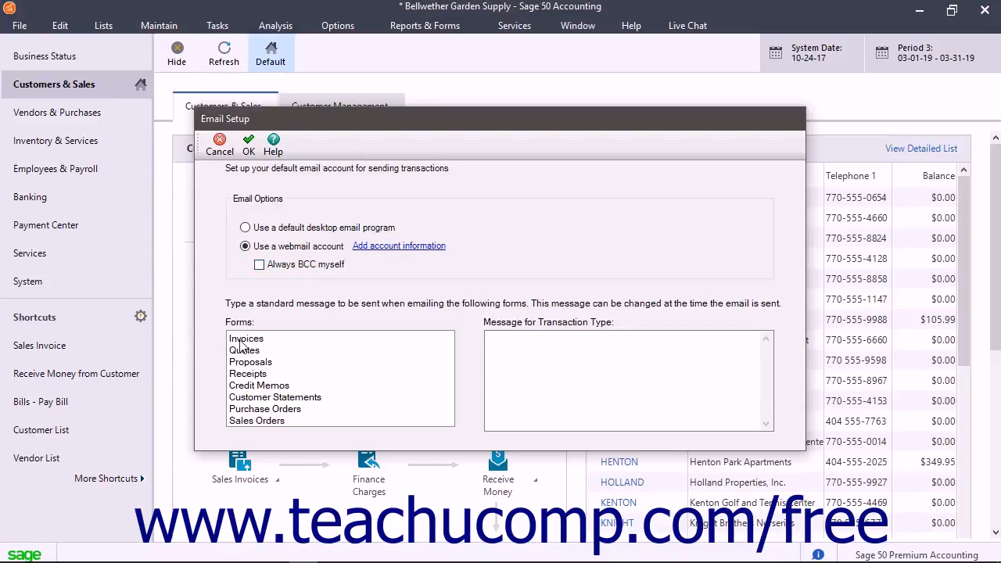
# - Review the Invoices default message, revert to the default desktop email program, and accept with OK
pyautogui.click(246, 338)
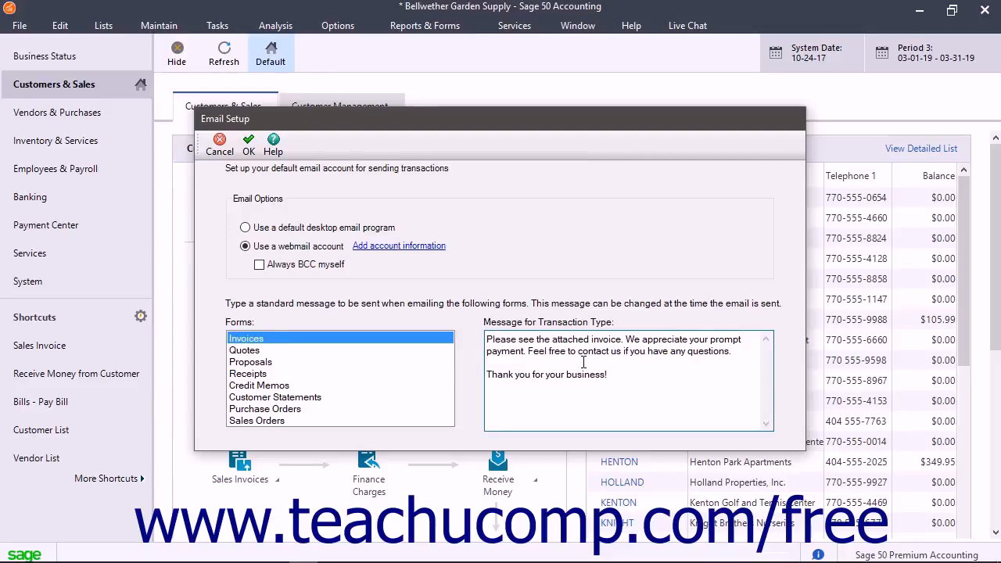
pyautogui.click(246, 229)
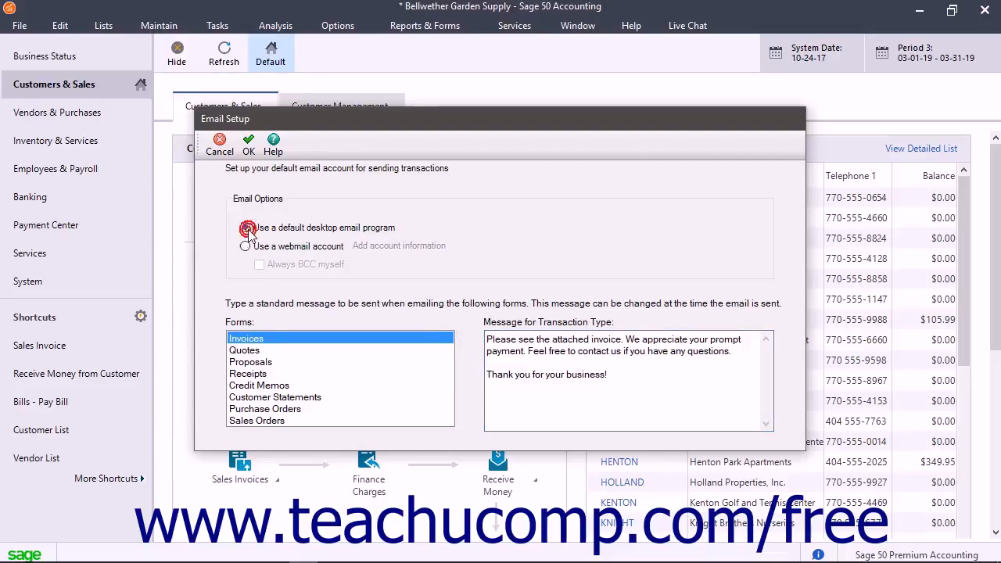
pyautogui.click(245, 227)
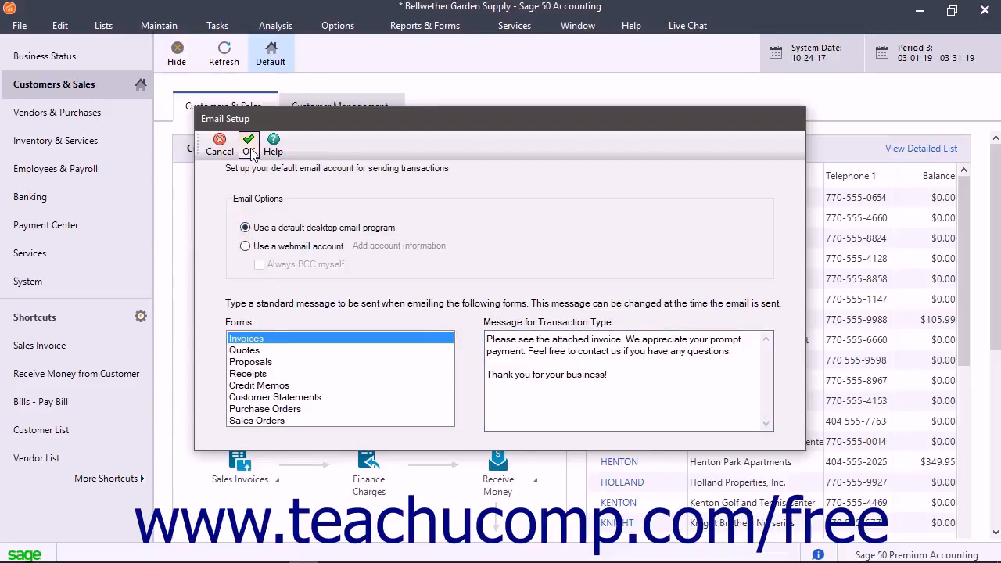